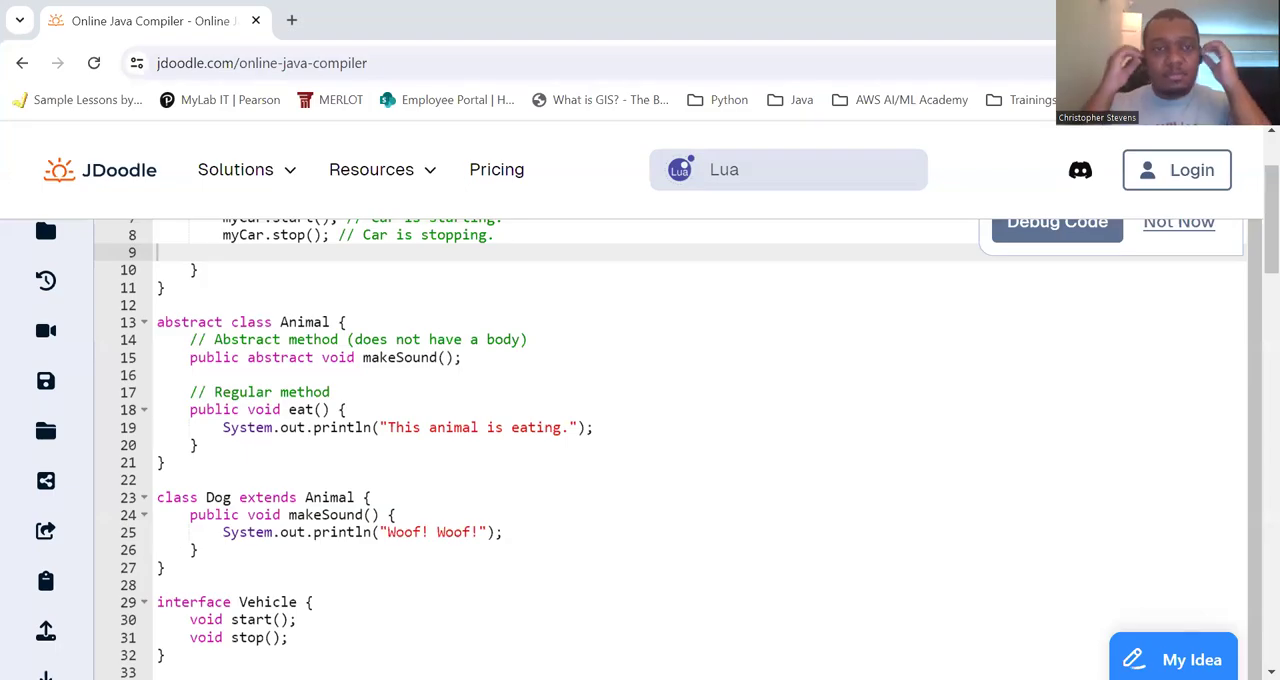
mouse_move(553, 459)
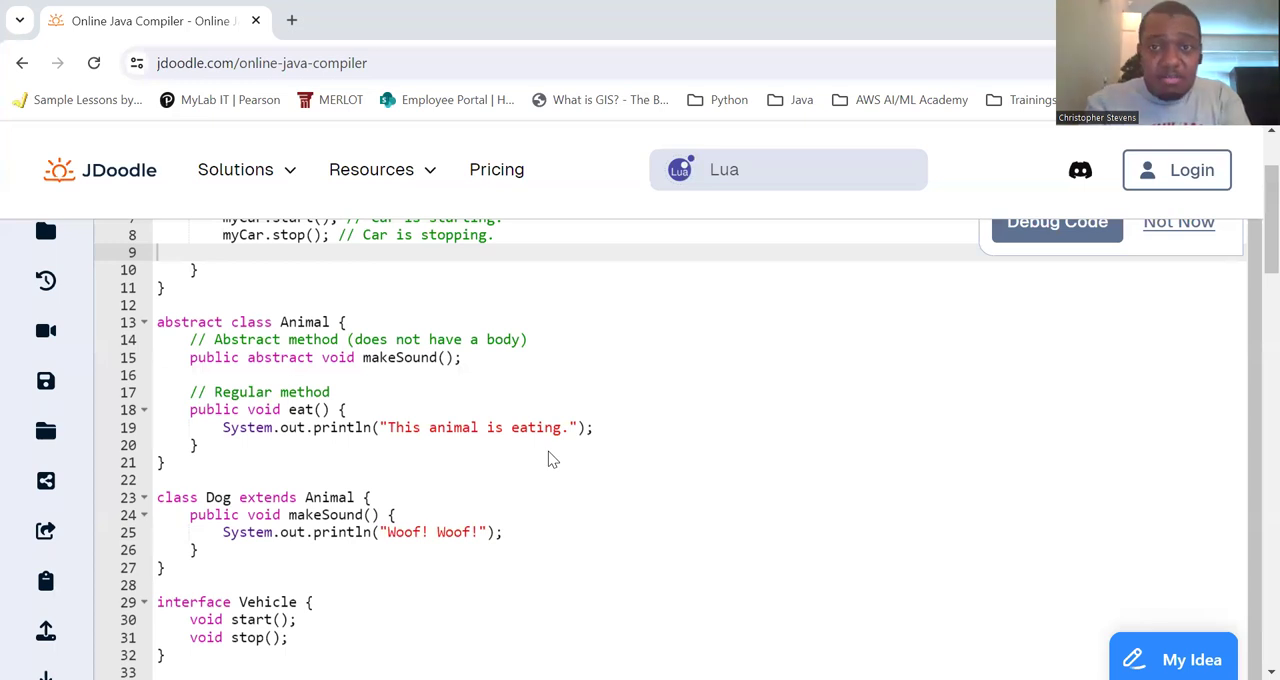
Scroll through the Java abstraction program's code in the editor to review it.
scroll(down, 3)
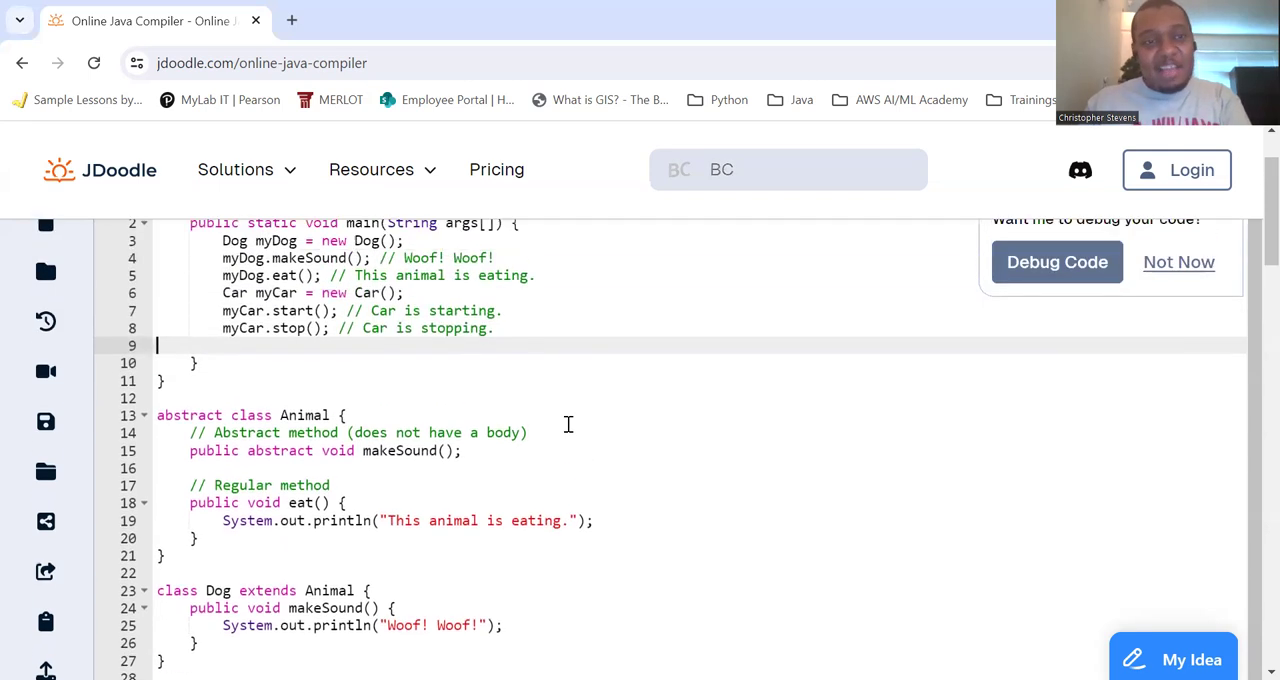
scroll(up, 3)
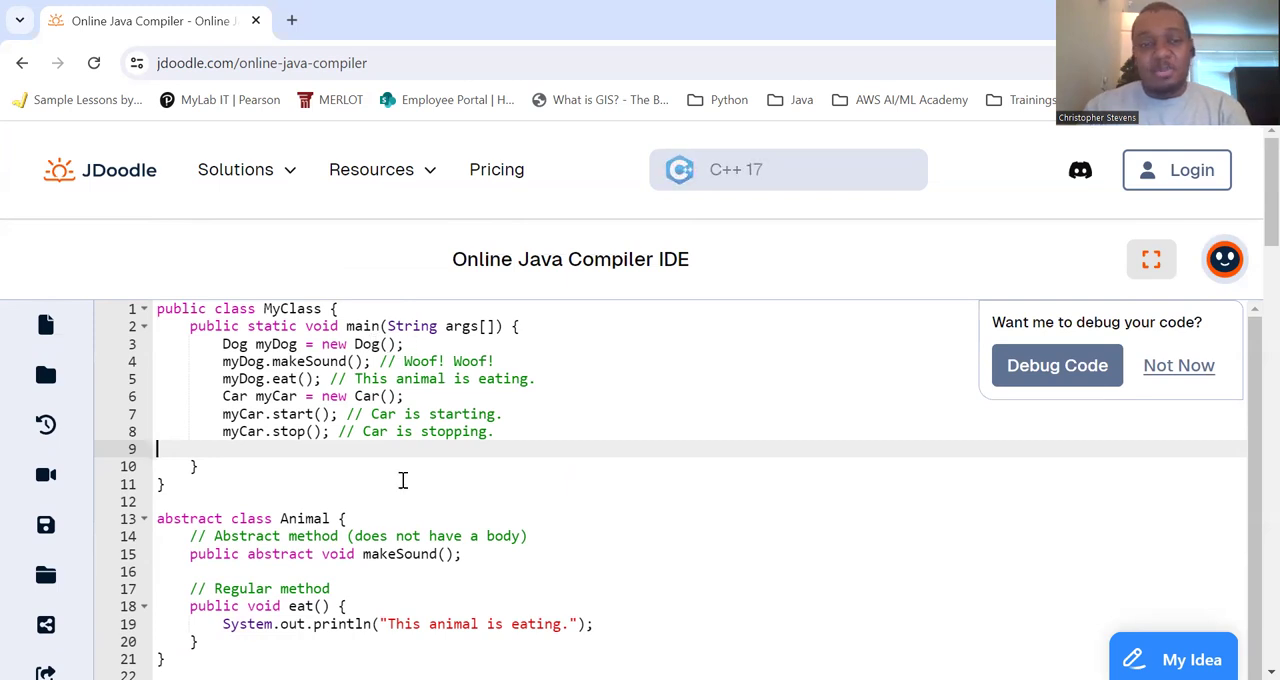
scroll(down, 3)
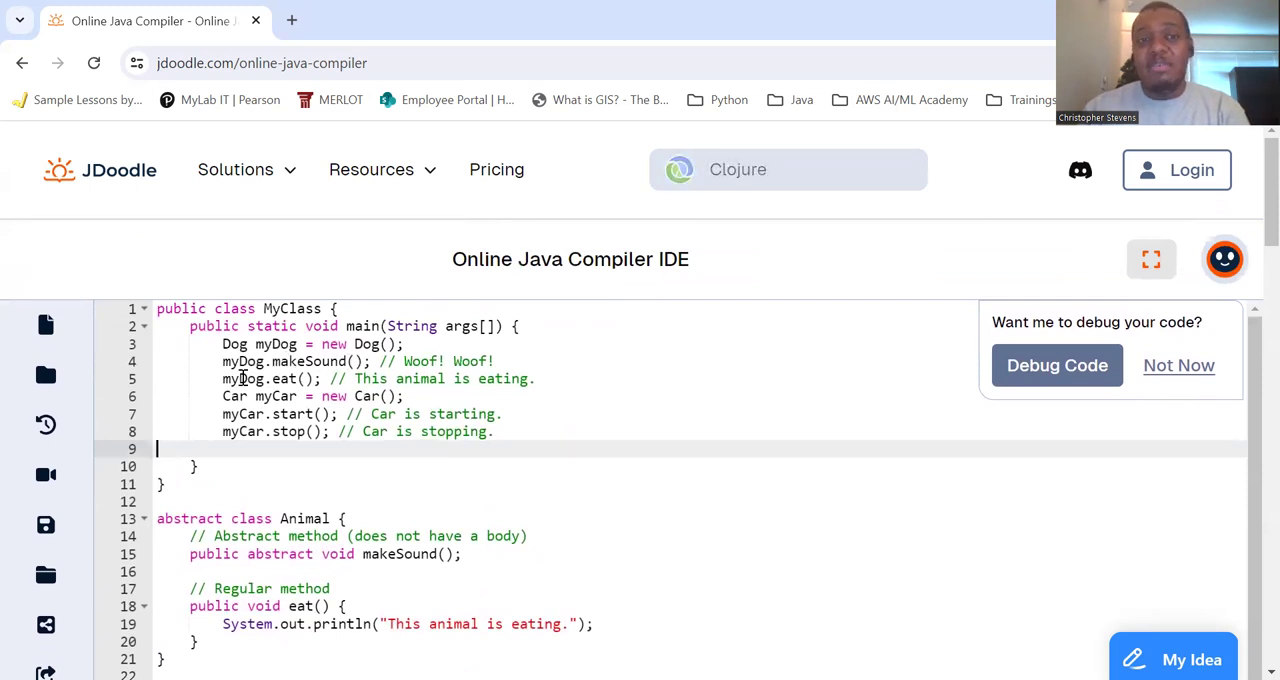
scroll(down, 3)
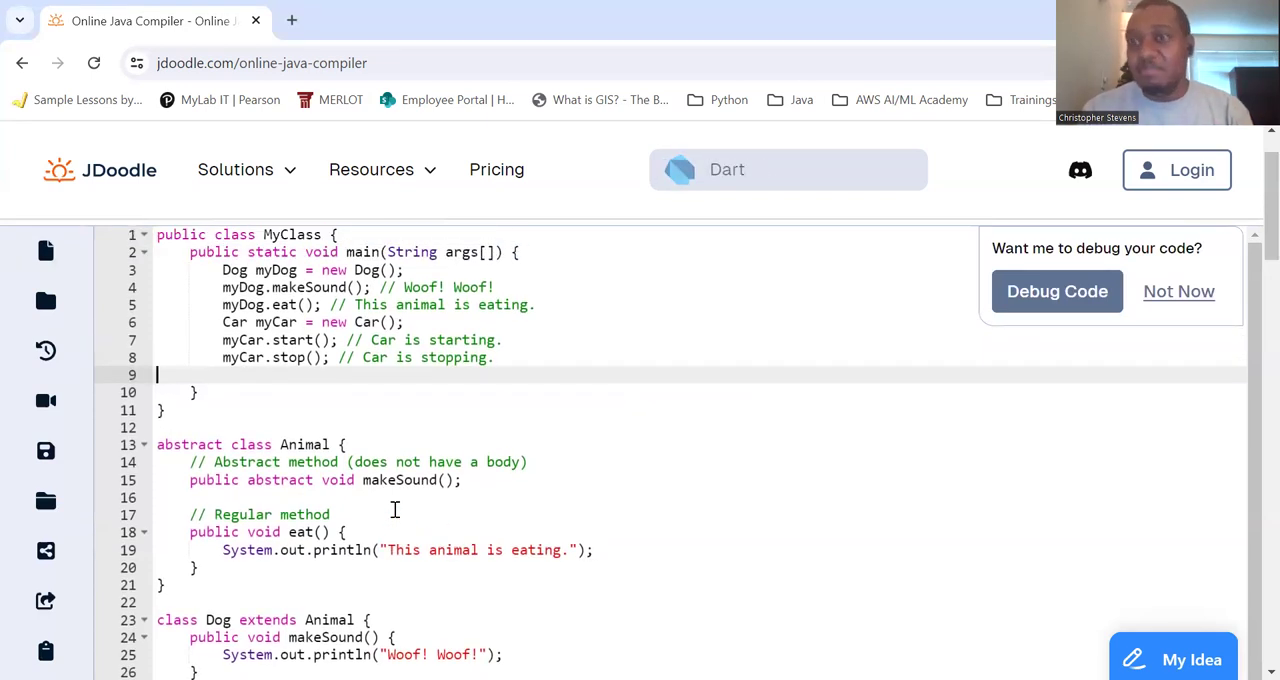
scroll(down, 3)
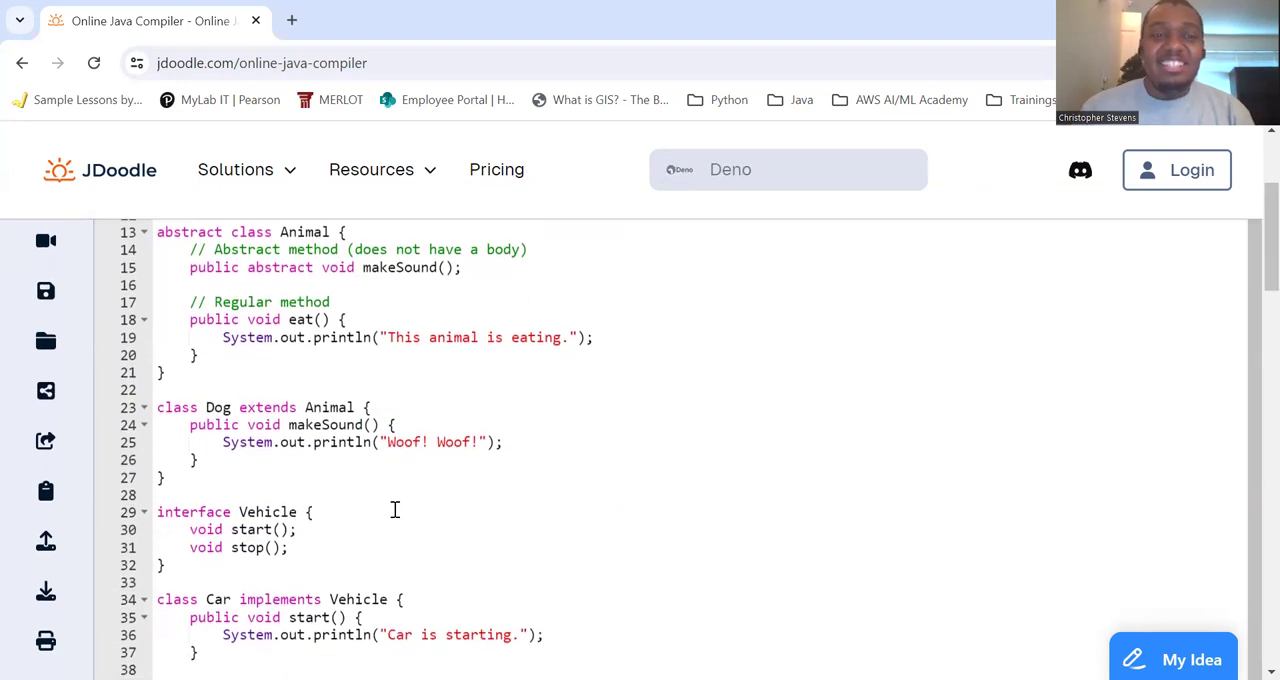
scroll(up, 3)
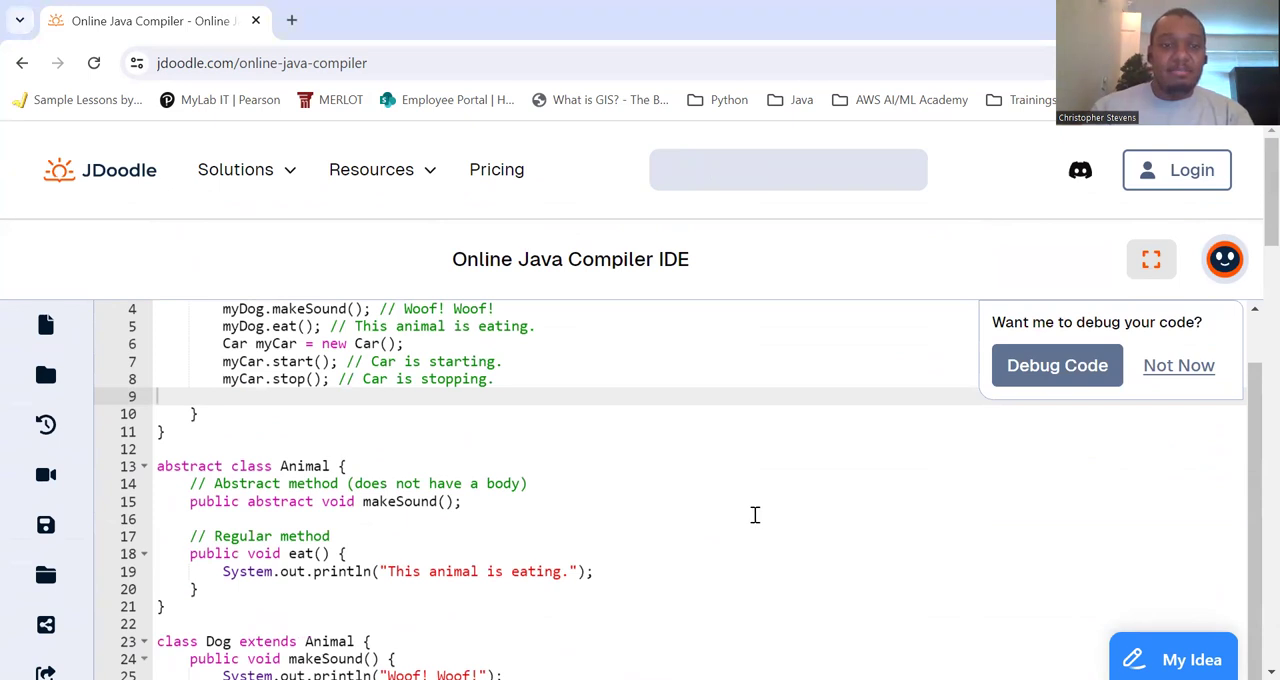
click(463, 501)
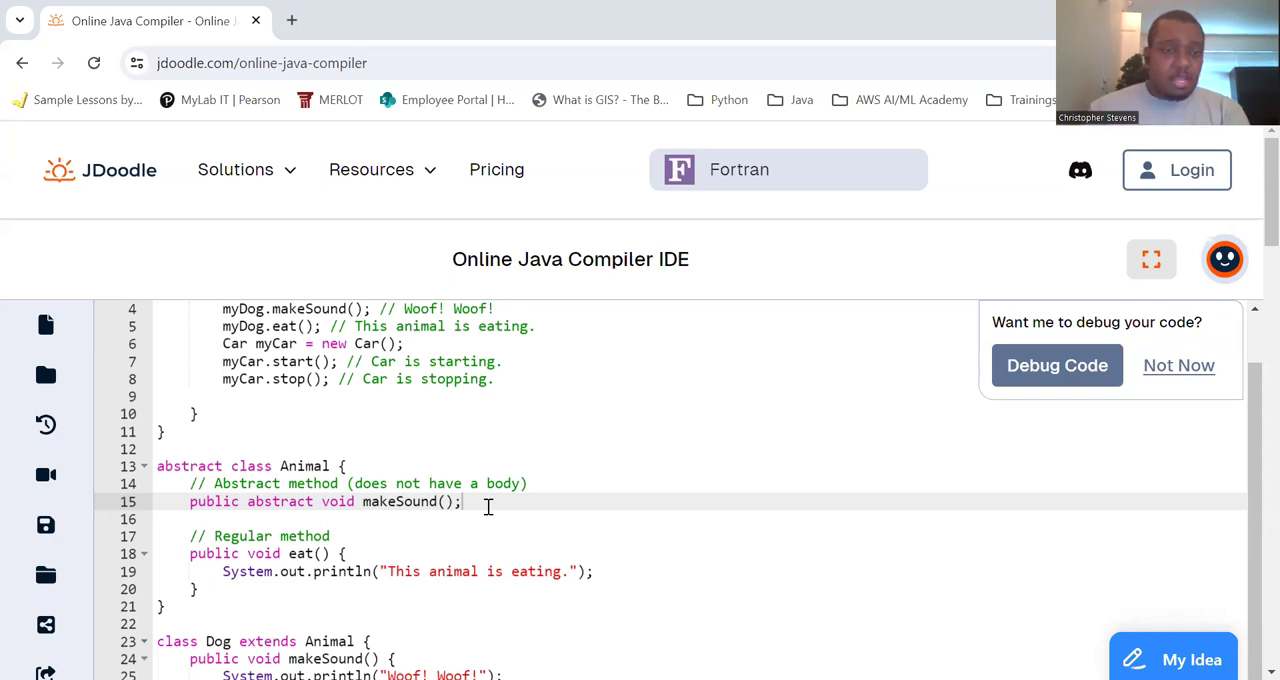
scroll(down, 3)
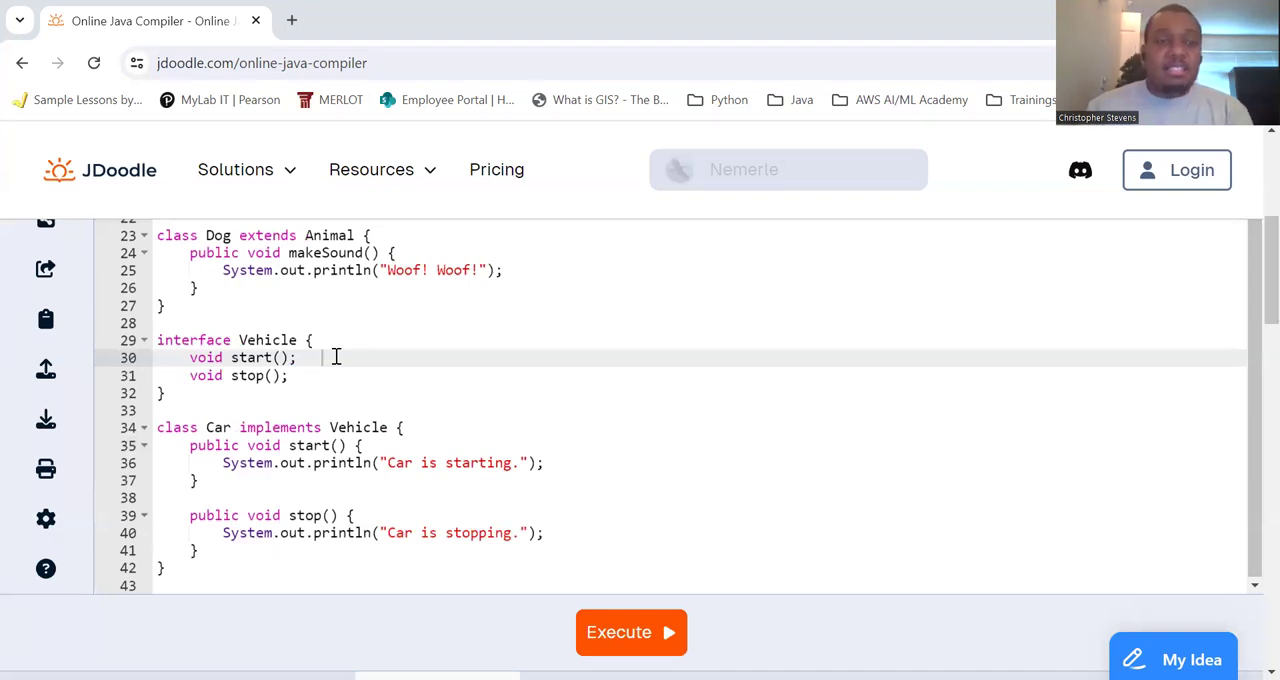
scroll(down, 3)
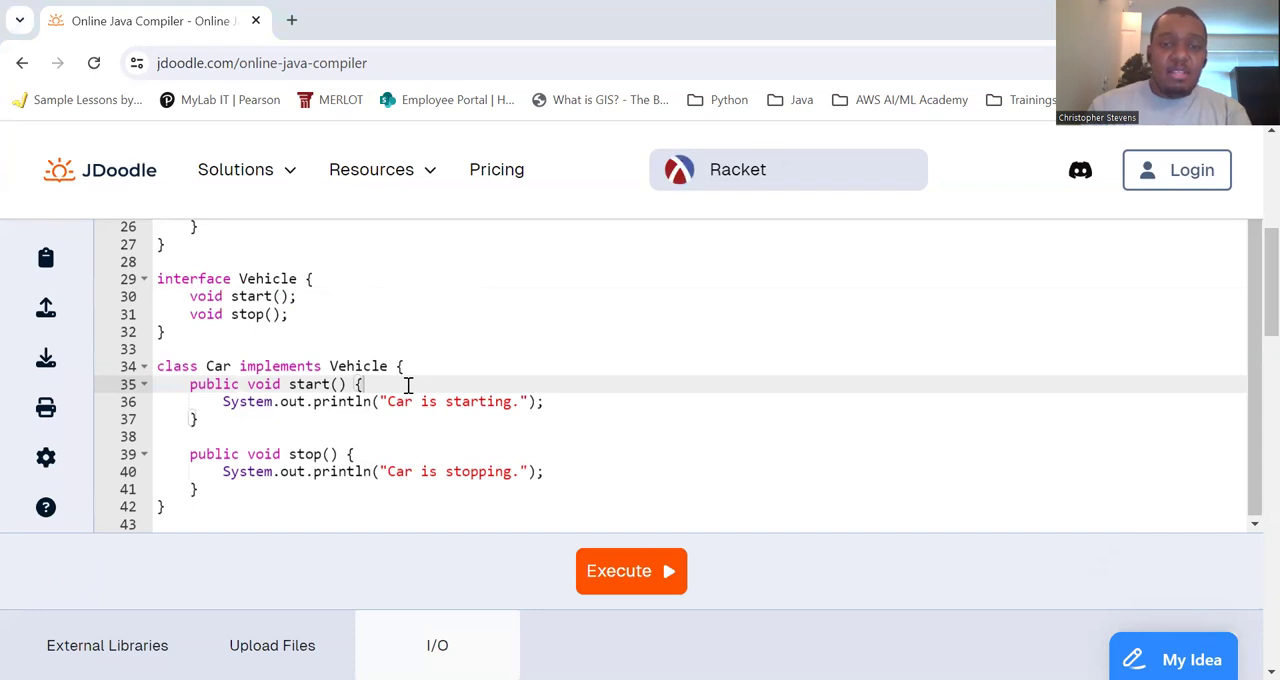
Execute the program and view the output showing Woof! Woof!, eating, and the car starting and stopping.
click(631, 571)
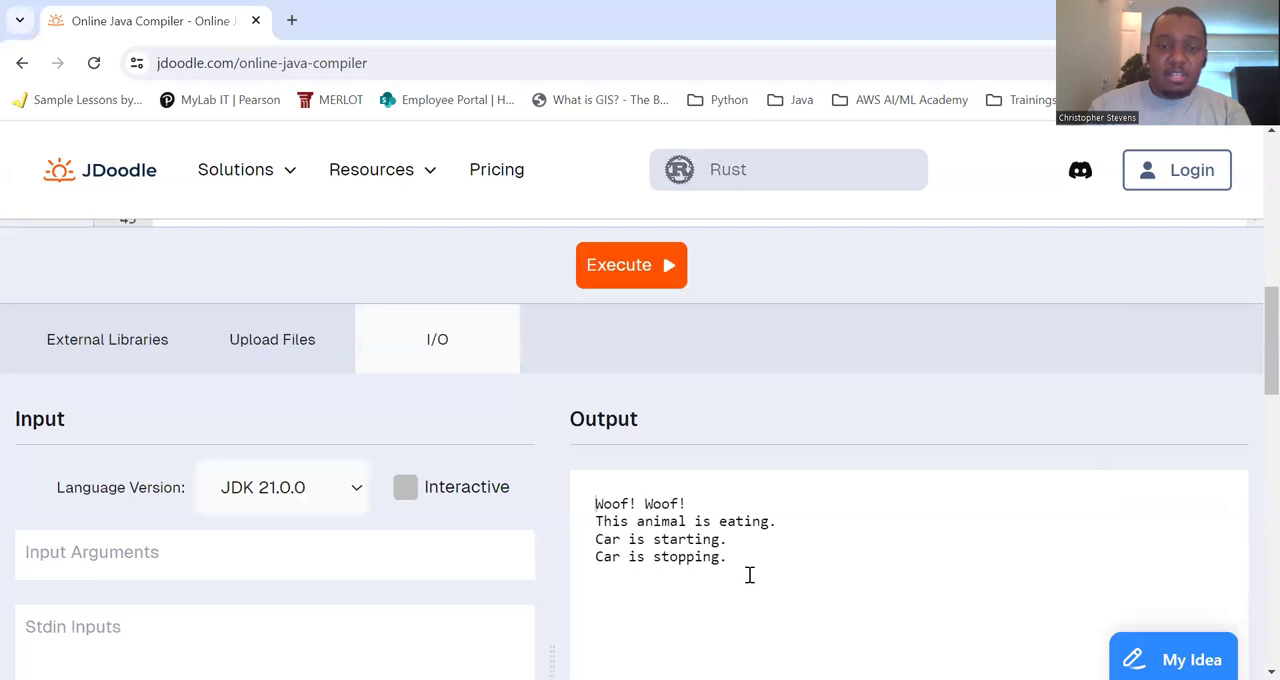
scroll(up, 3)
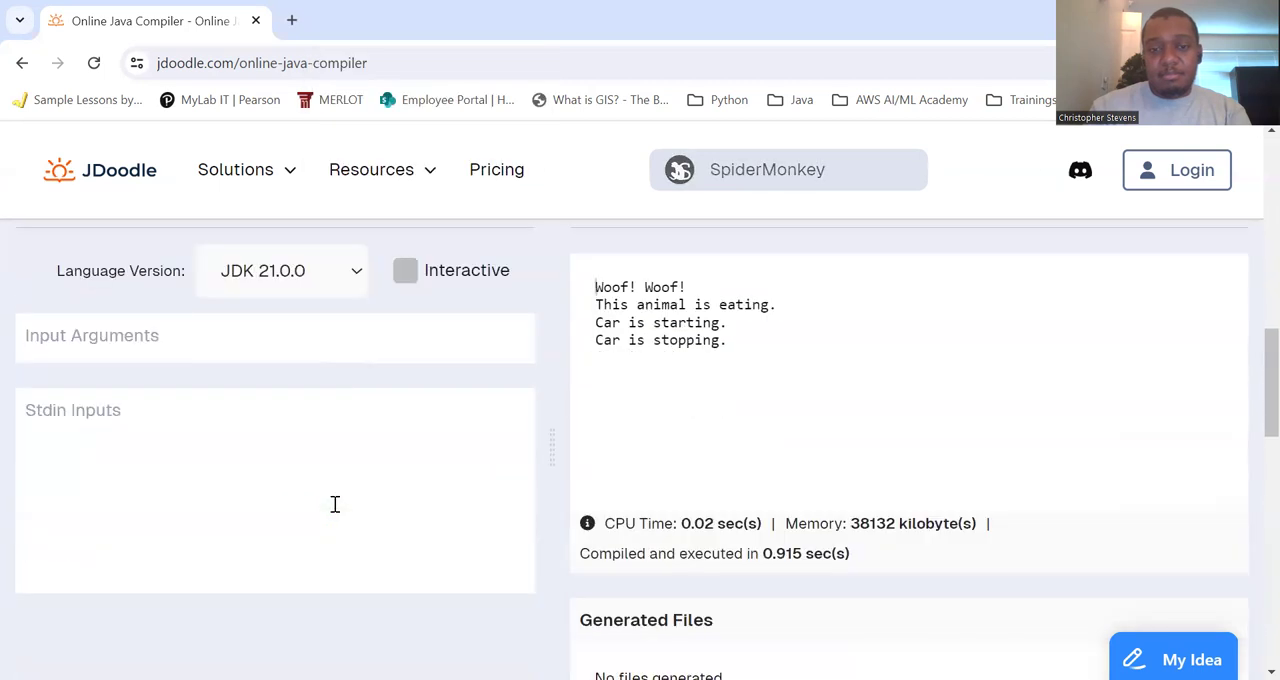
scroll(up, 3)
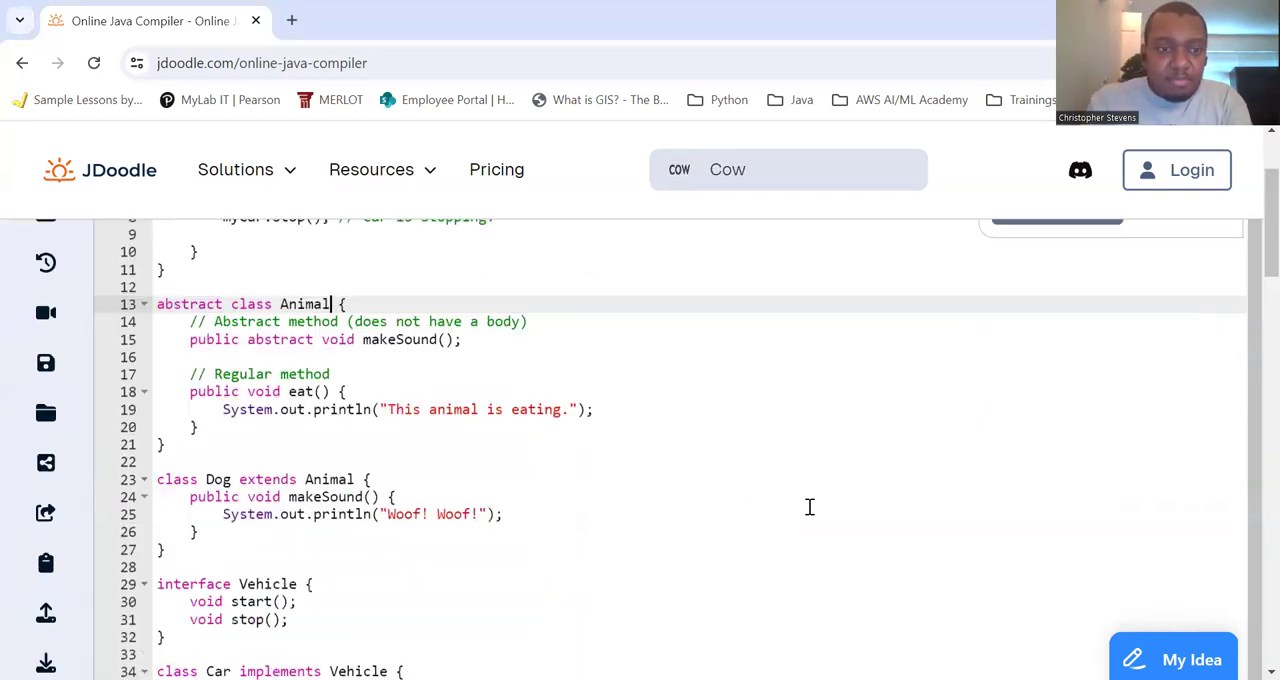
scroll(down, 3)
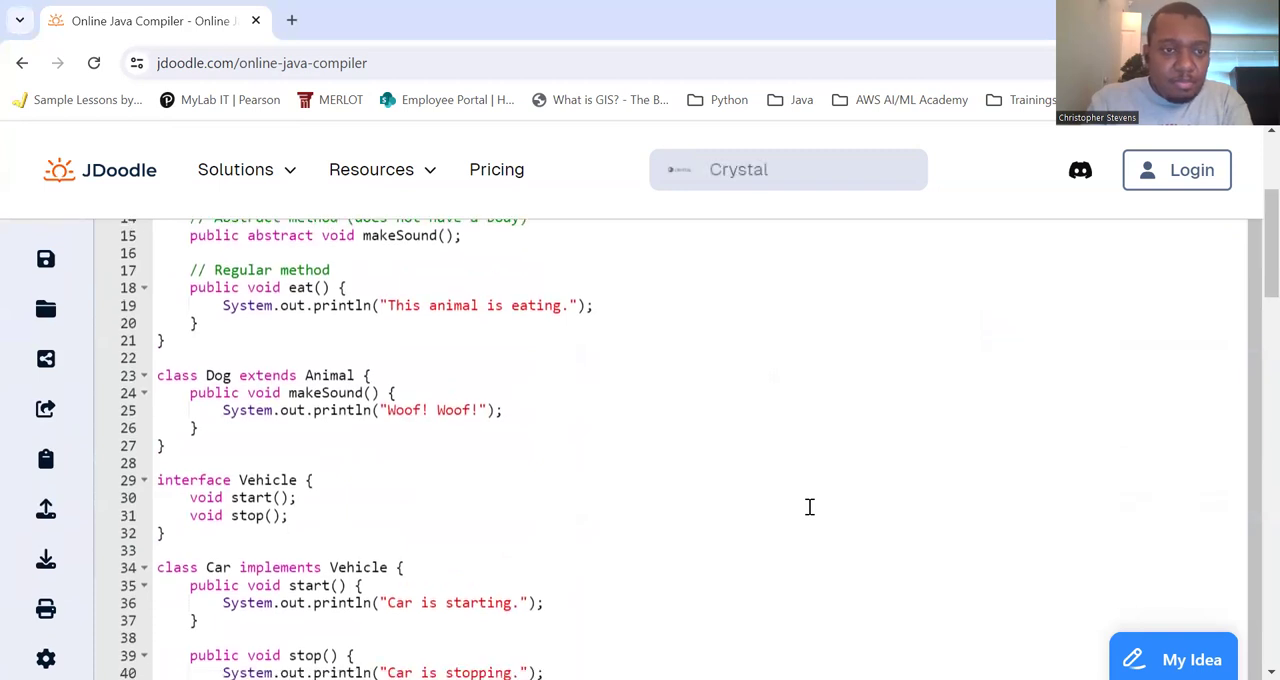